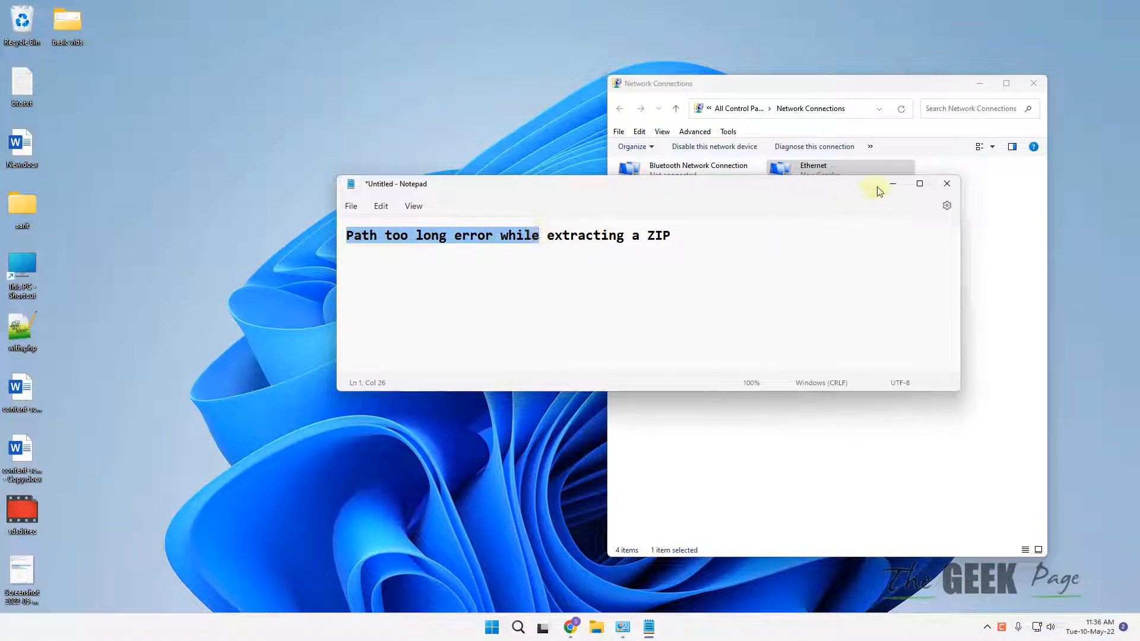
Step: Close the Notepad note and Network Connections window, dismissing the search panel
left_click(946, 182)
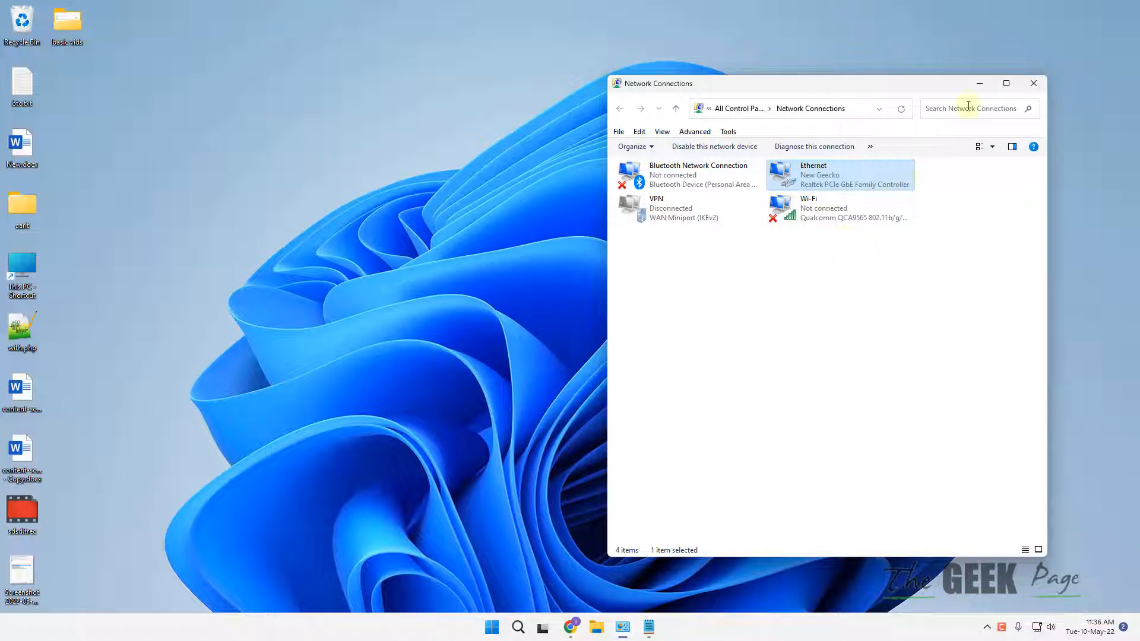
left_click(516, 627)
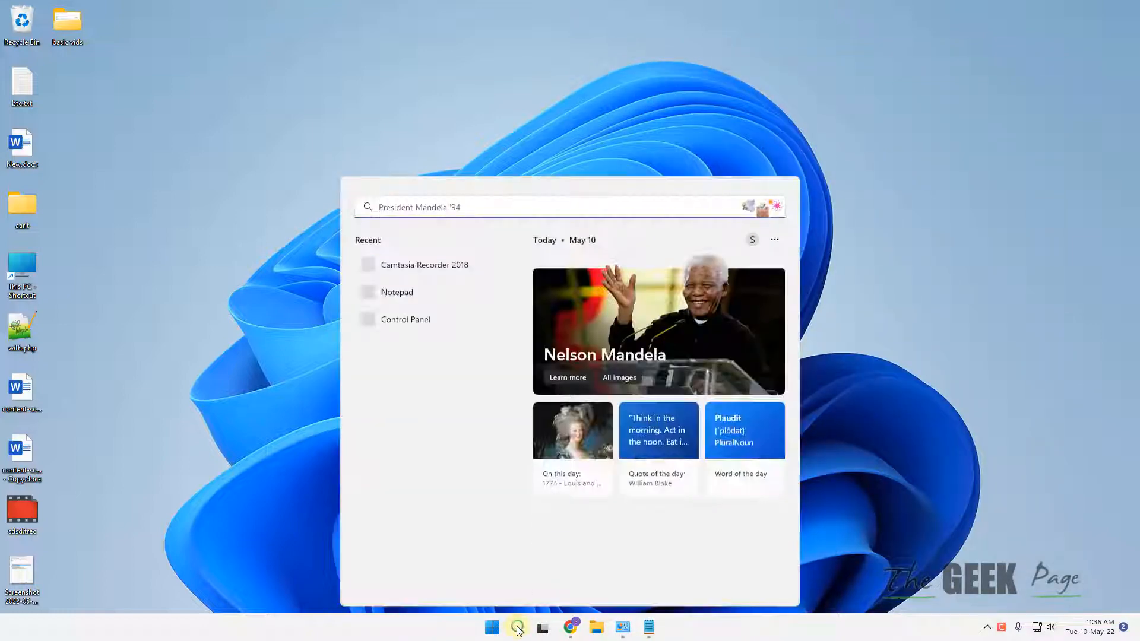
left_click(517, 627)
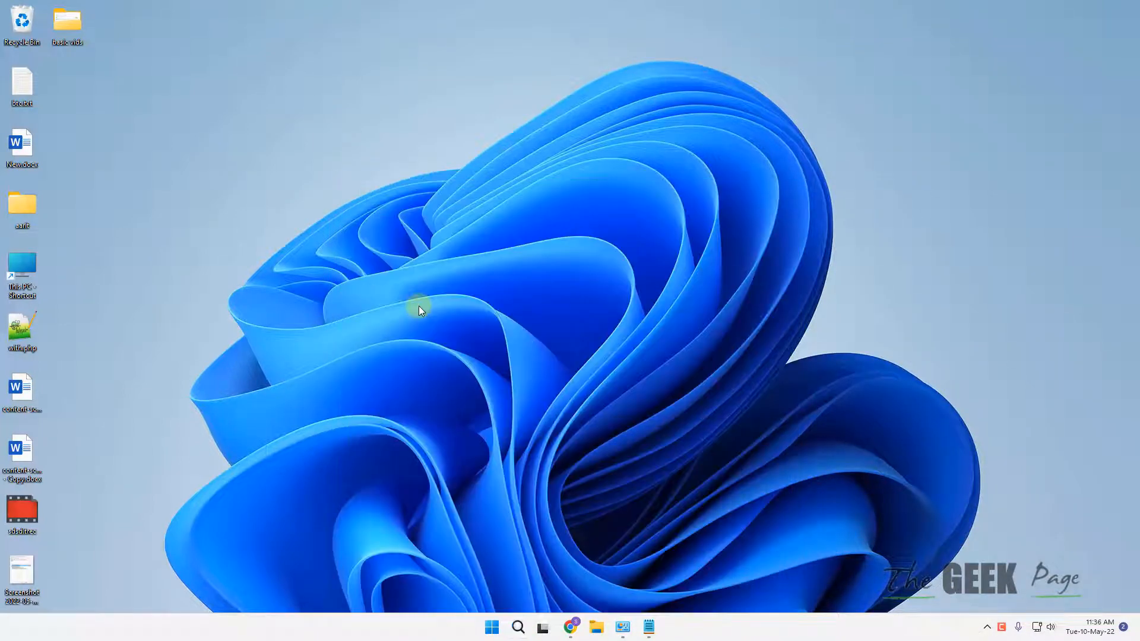
Step: Search Google for '7zip' in Edge, listing the 7-Zip archiver site first
left_click(569, 627)
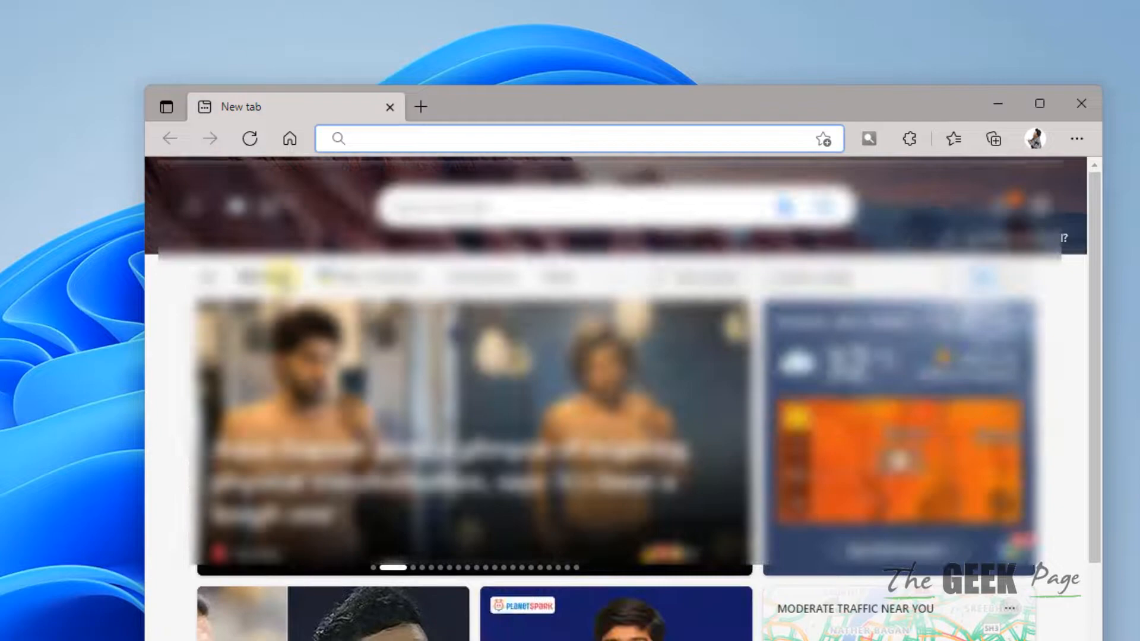
type("g")
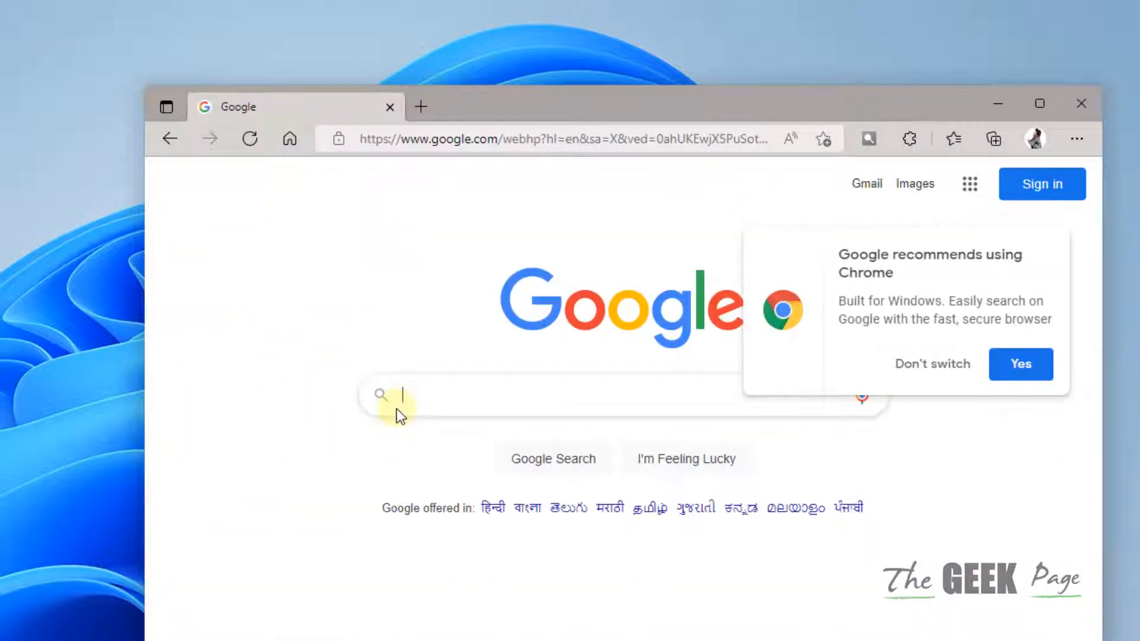
left_click(931, 363)
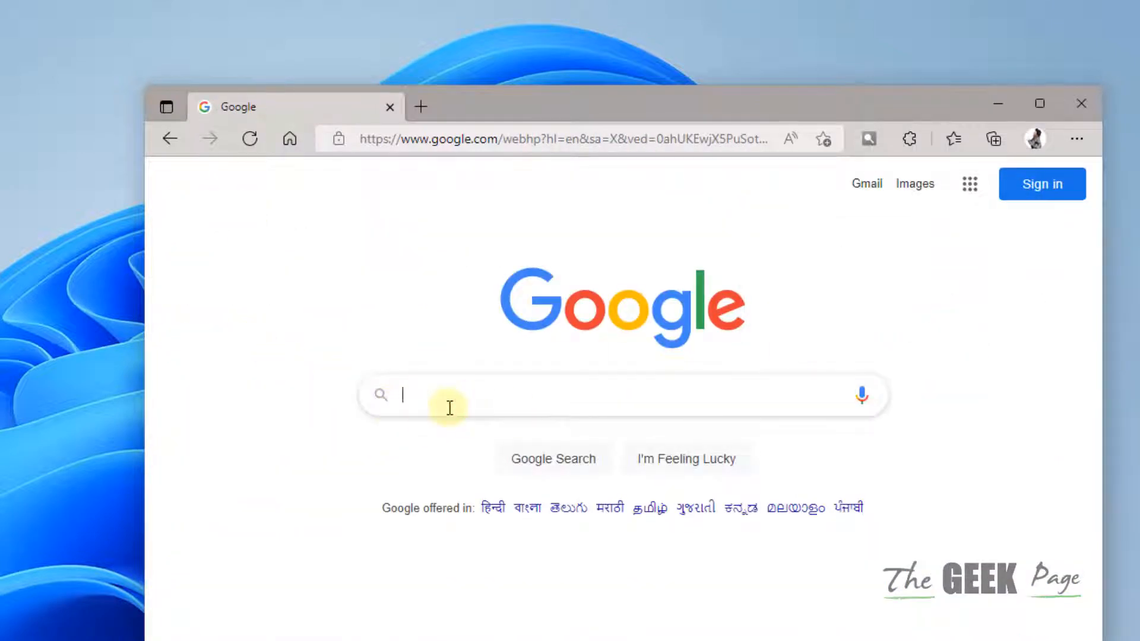
type("7zip")
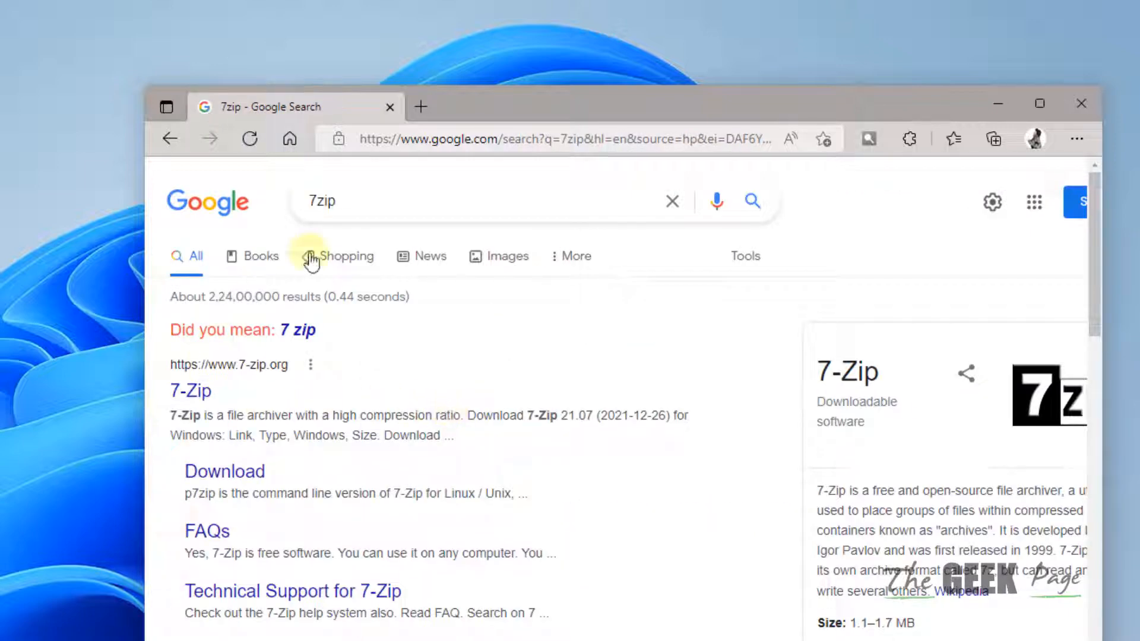
left_click(225, 472)
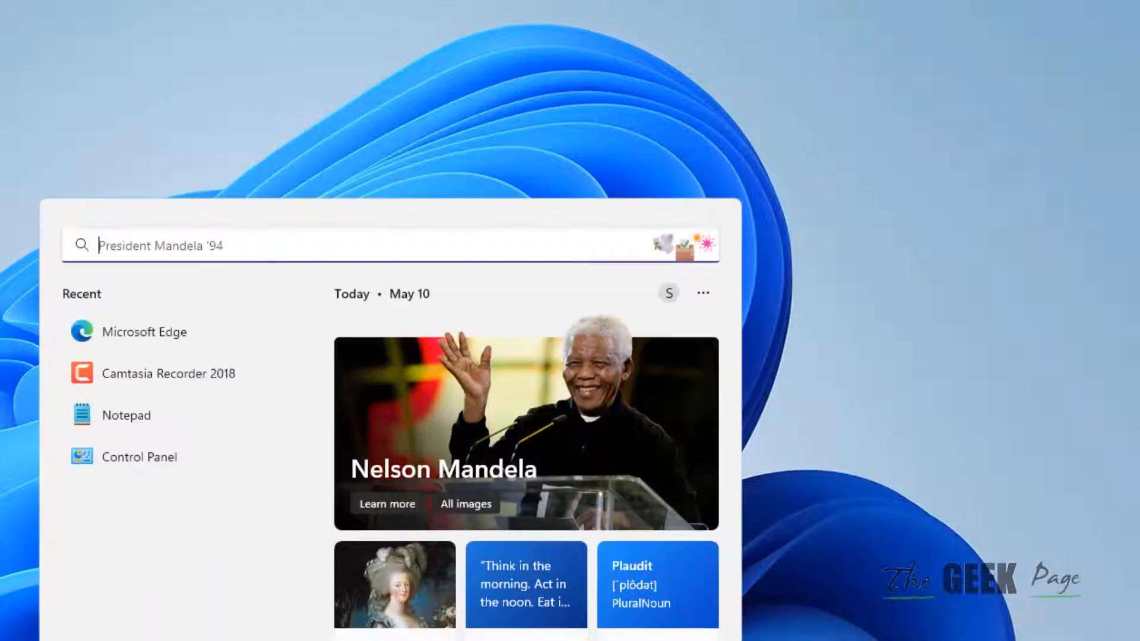
Step: Search the Start menu for '7 zi' and launch 7-Zip File Manager
type("7 zi")
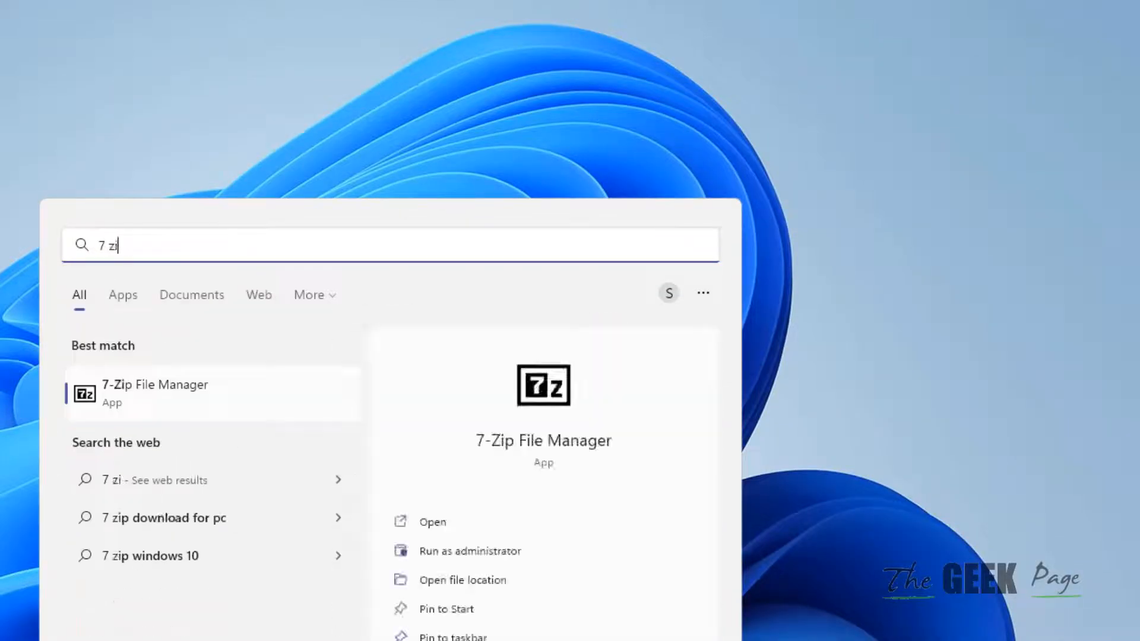
left_click(154, 393)
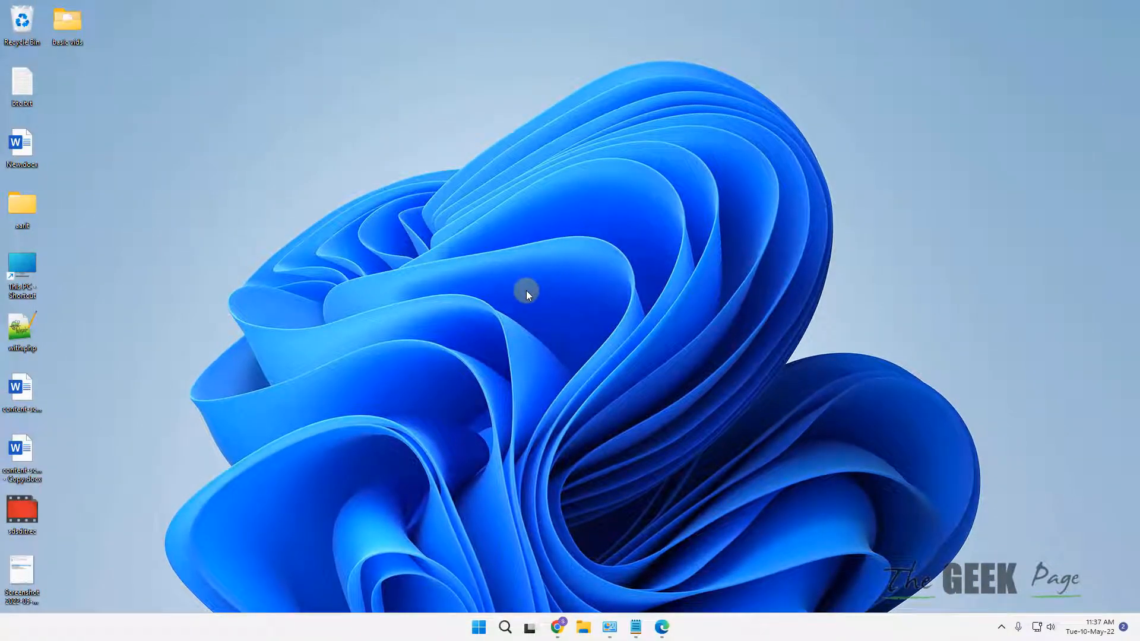
mouse_move(329, 313)
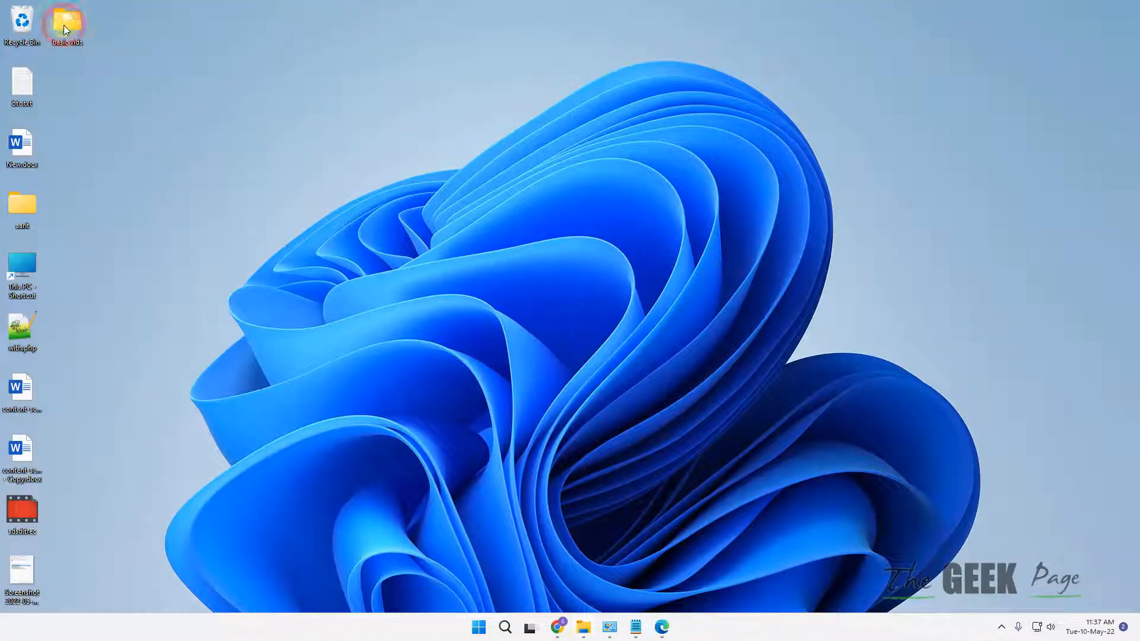
Step: Open the basic vids folder and start Extract All on sample-zip-file.zip
double_click(64, 20)
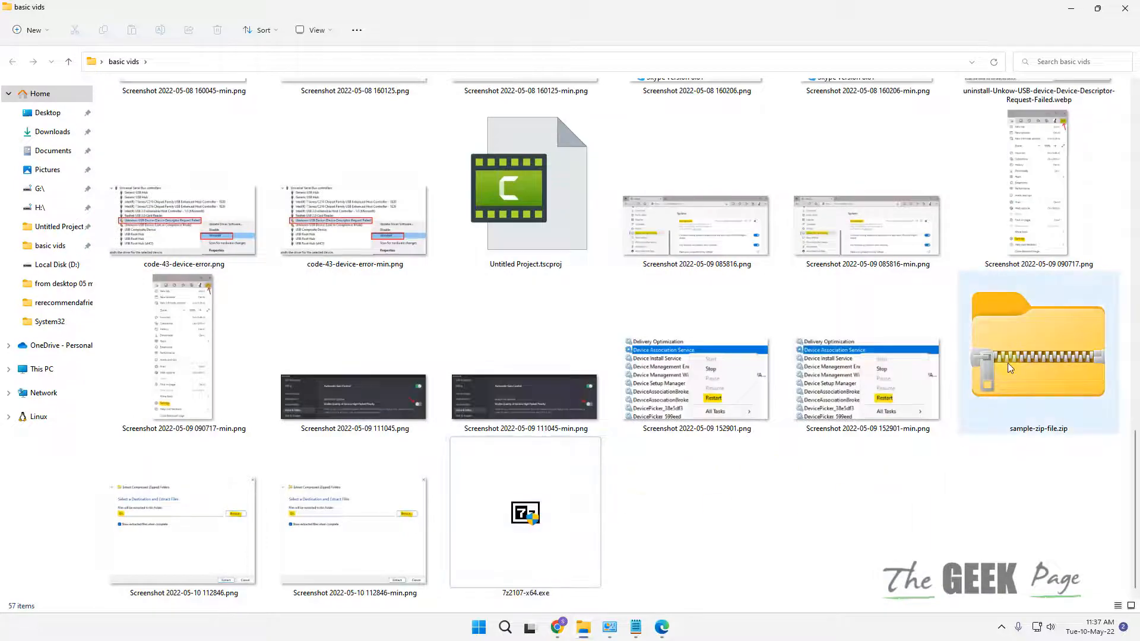
right_click(1037, 349)
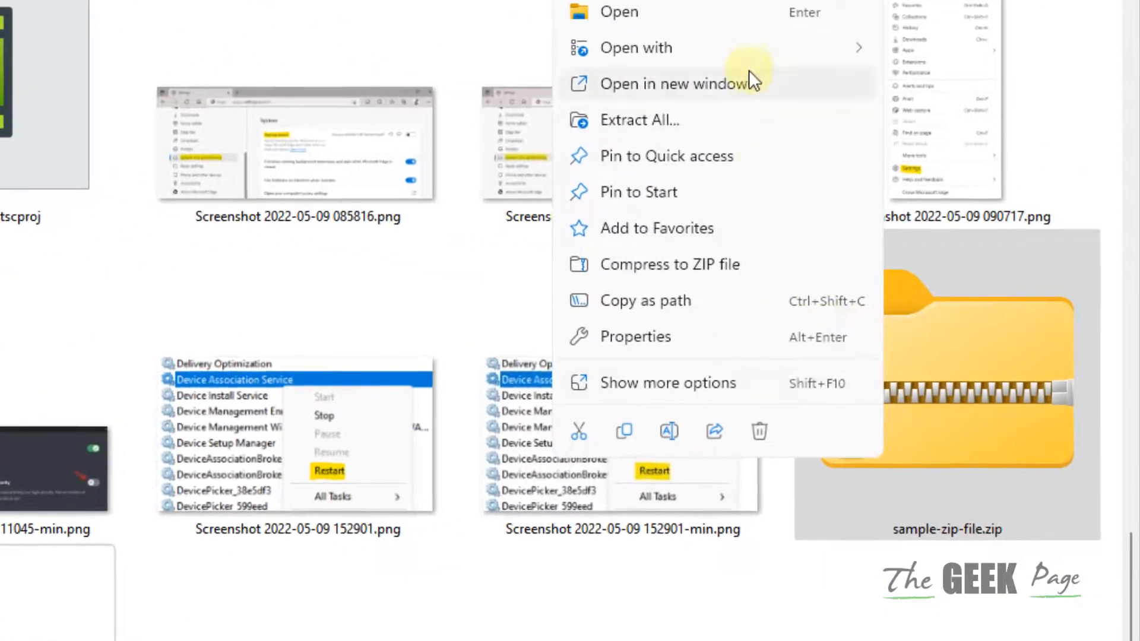
left_click(638, 120)
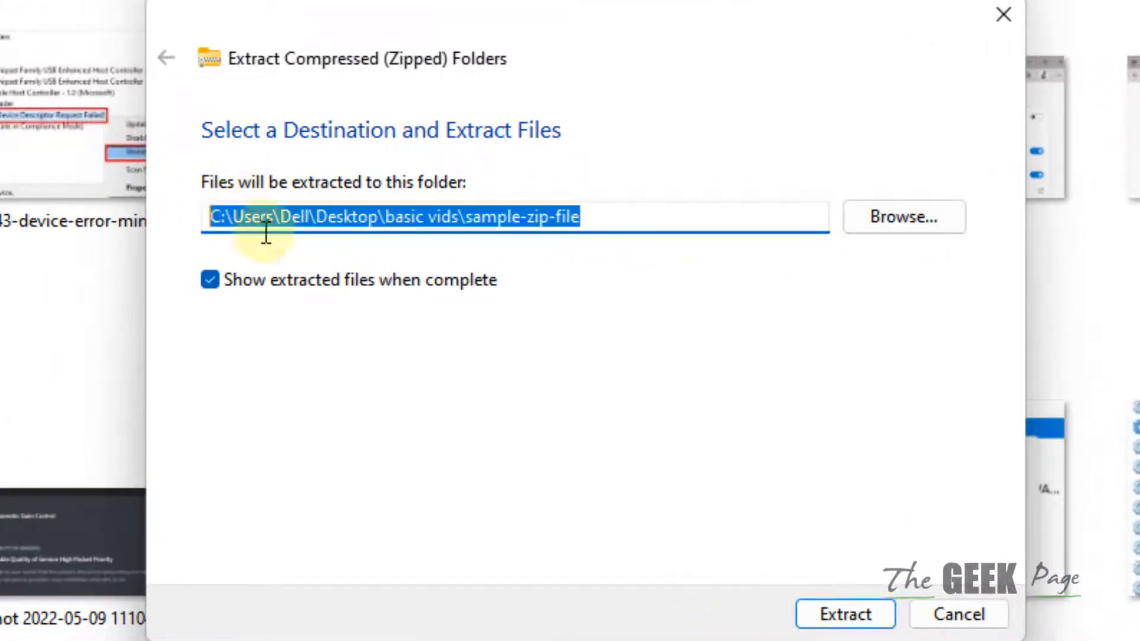
Step: Change the extraction destination to D:\ via Local Disk (D:) and extract the files
left_click(233, 216)
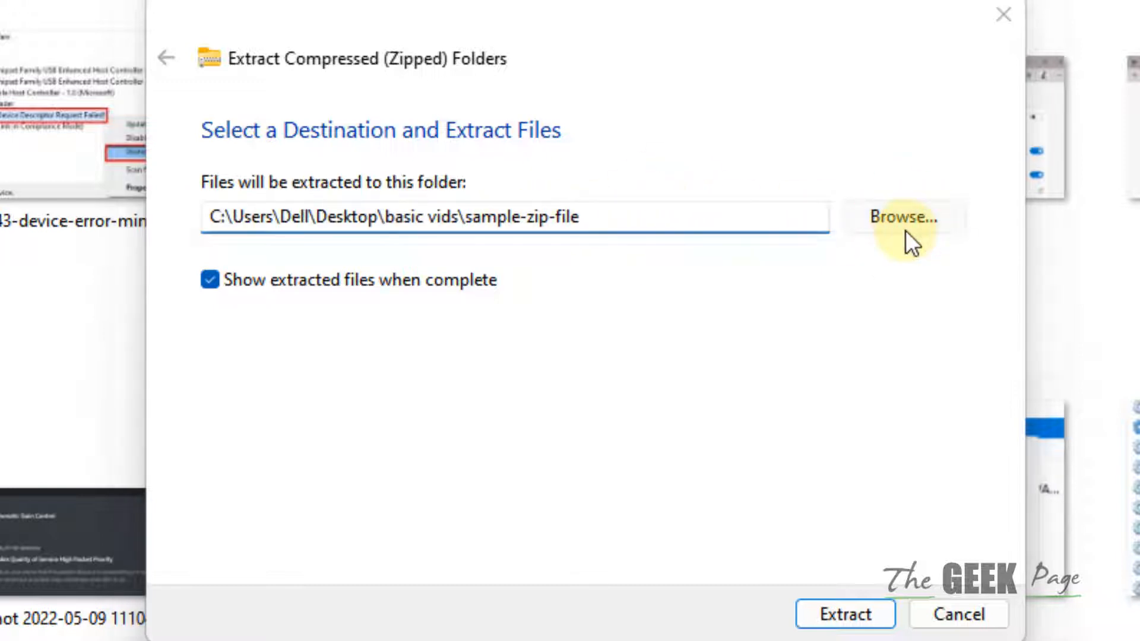
left_click(903, 217)
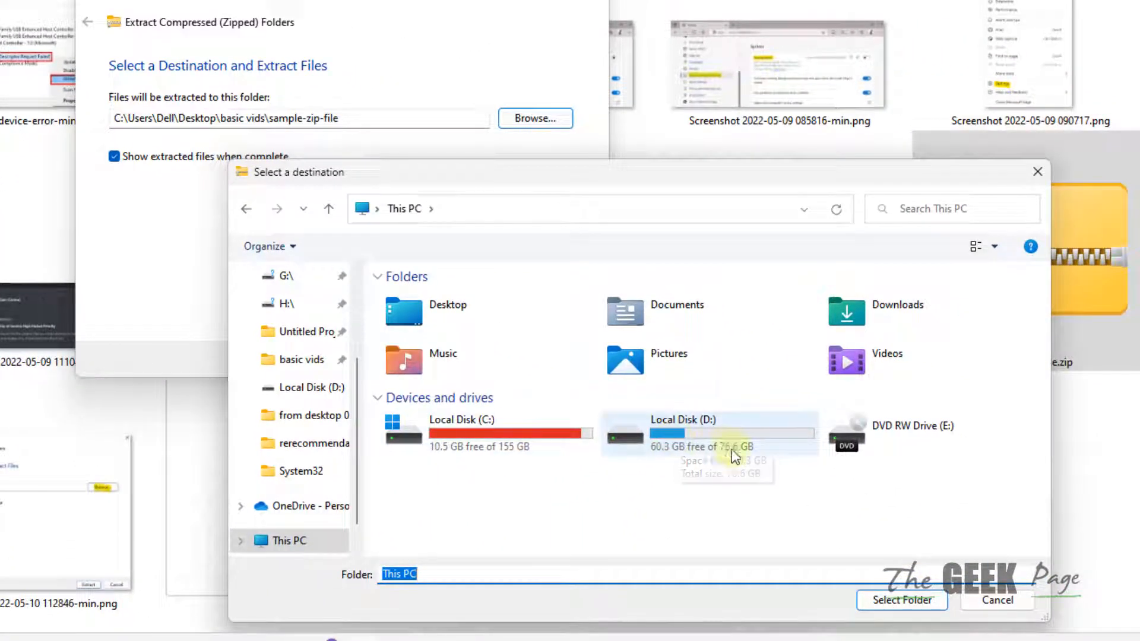
double_click(684, 432)
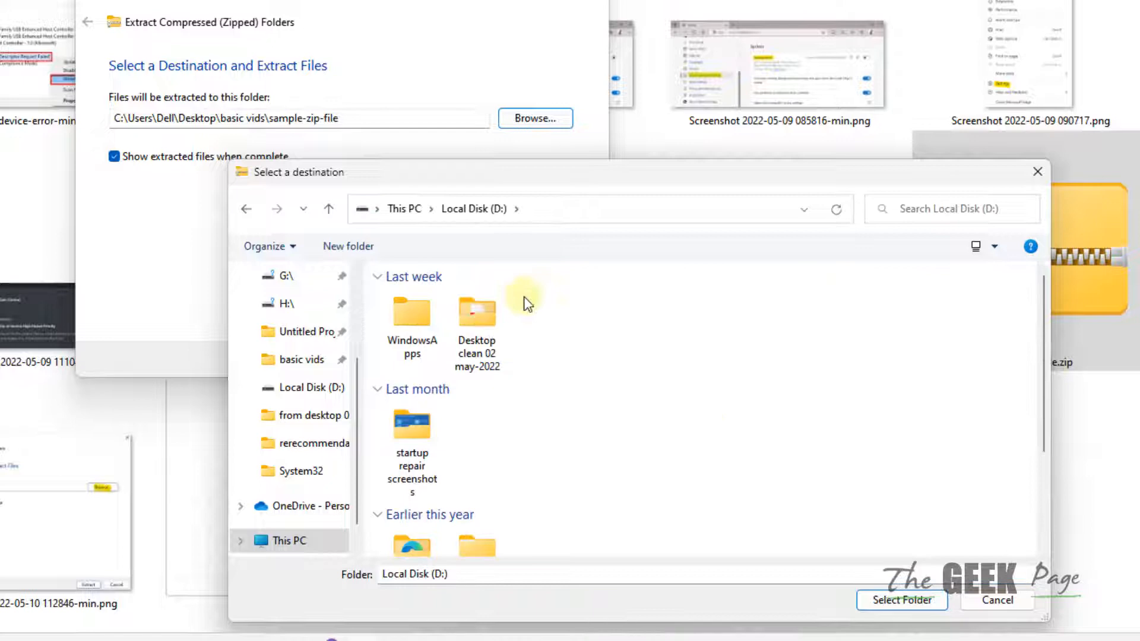
left_click(901, 600)
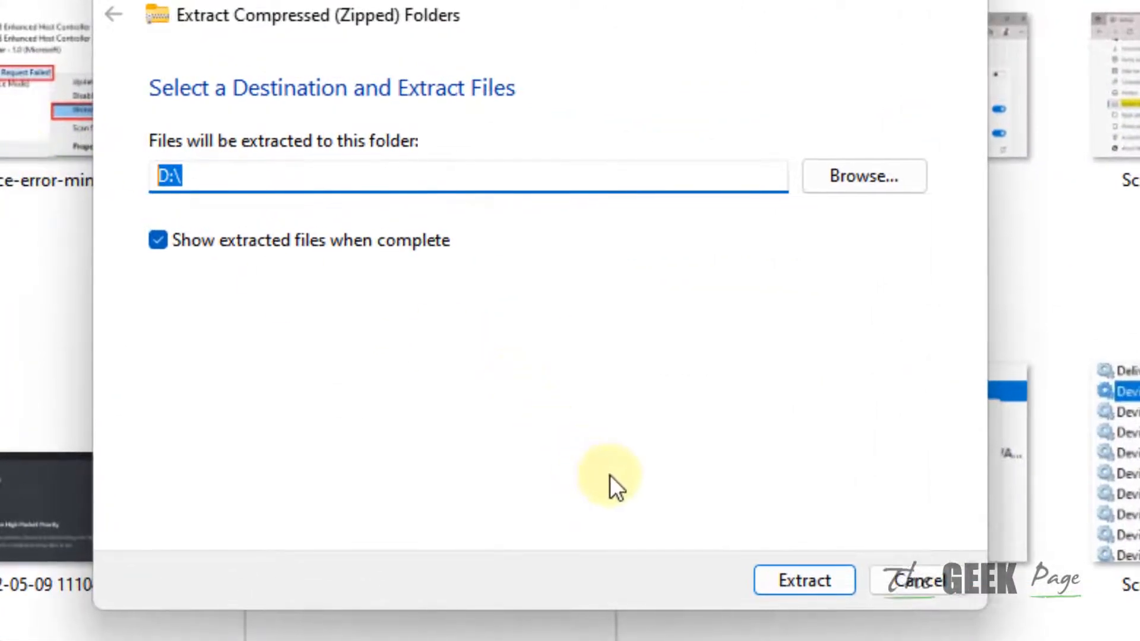
left_click(804, 581)
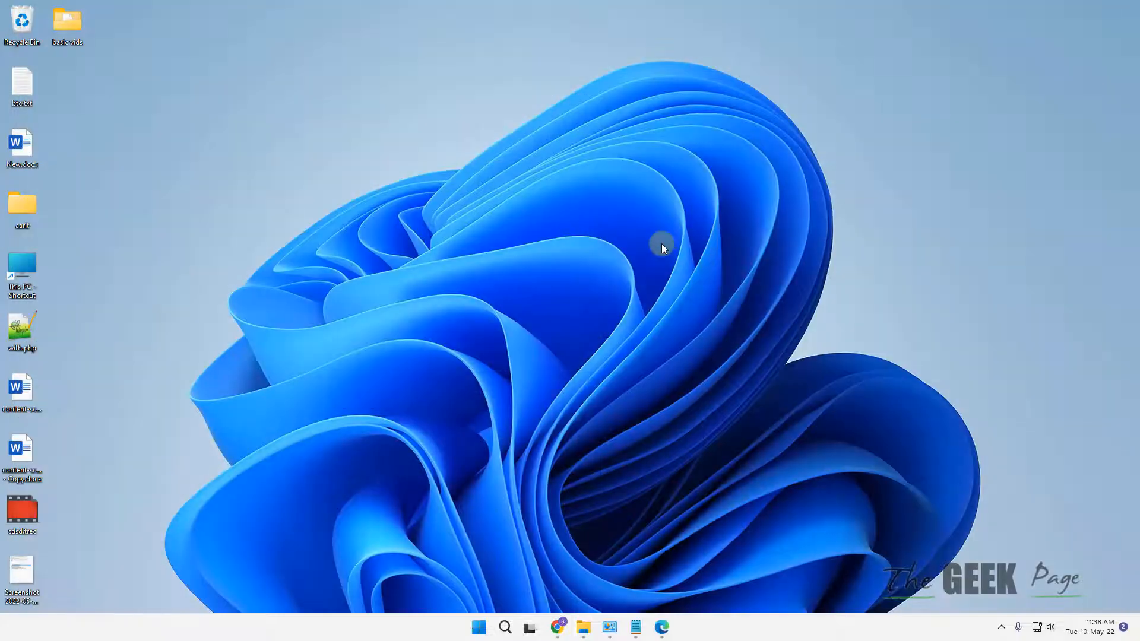
Step: Search Windows for 'registry Editor' and launch Registry Editor
left_click(503, 627)
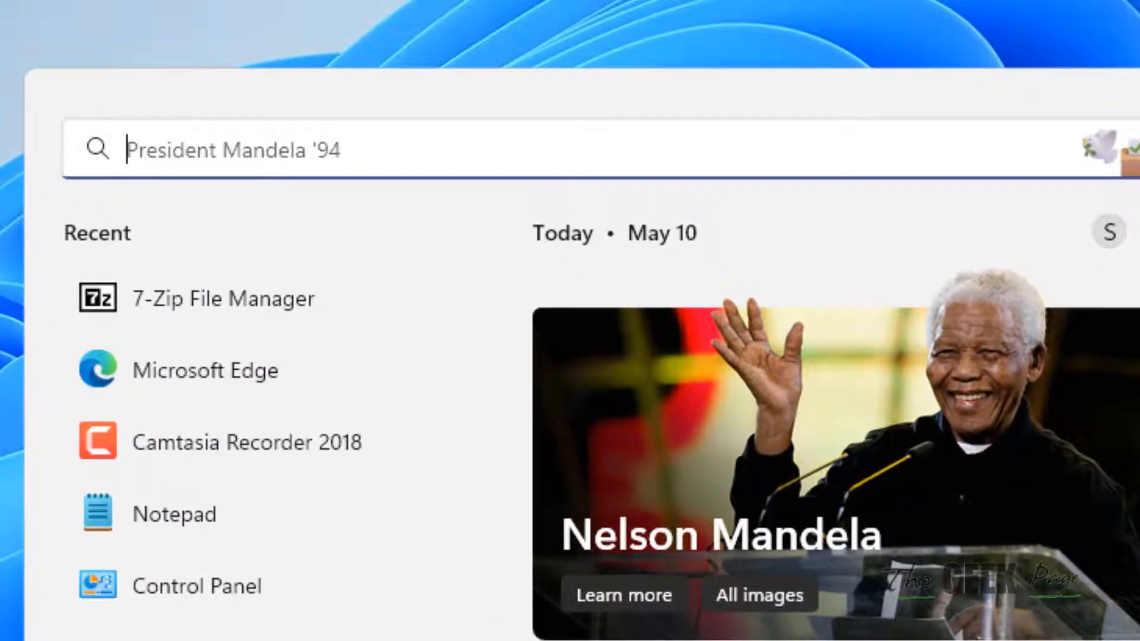
type("registry Editor")
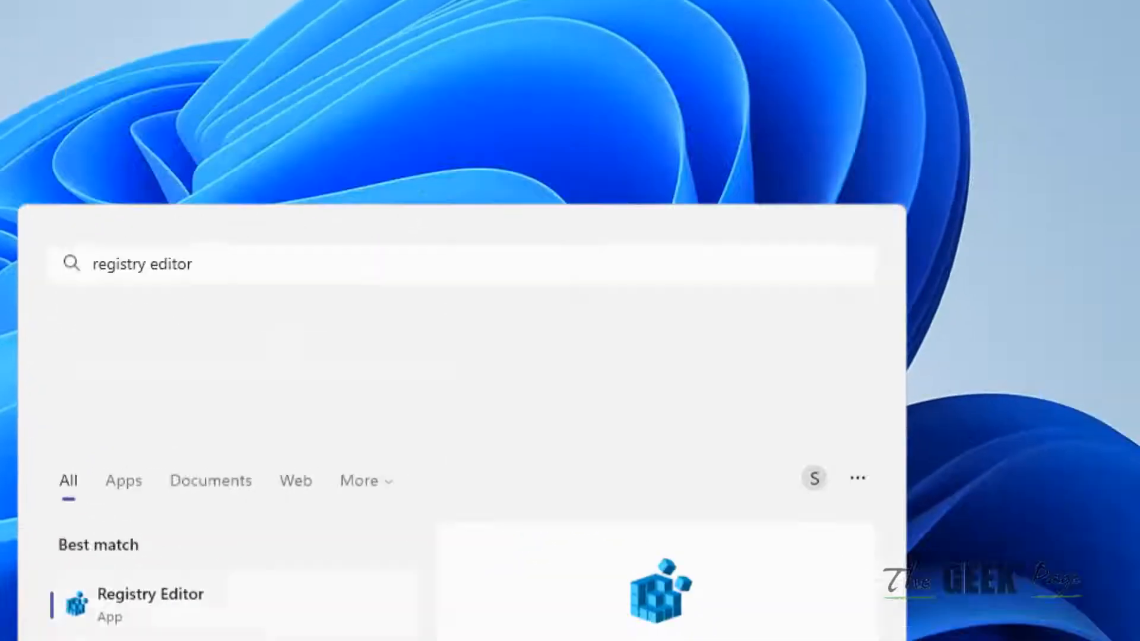
left_click(151, 593)
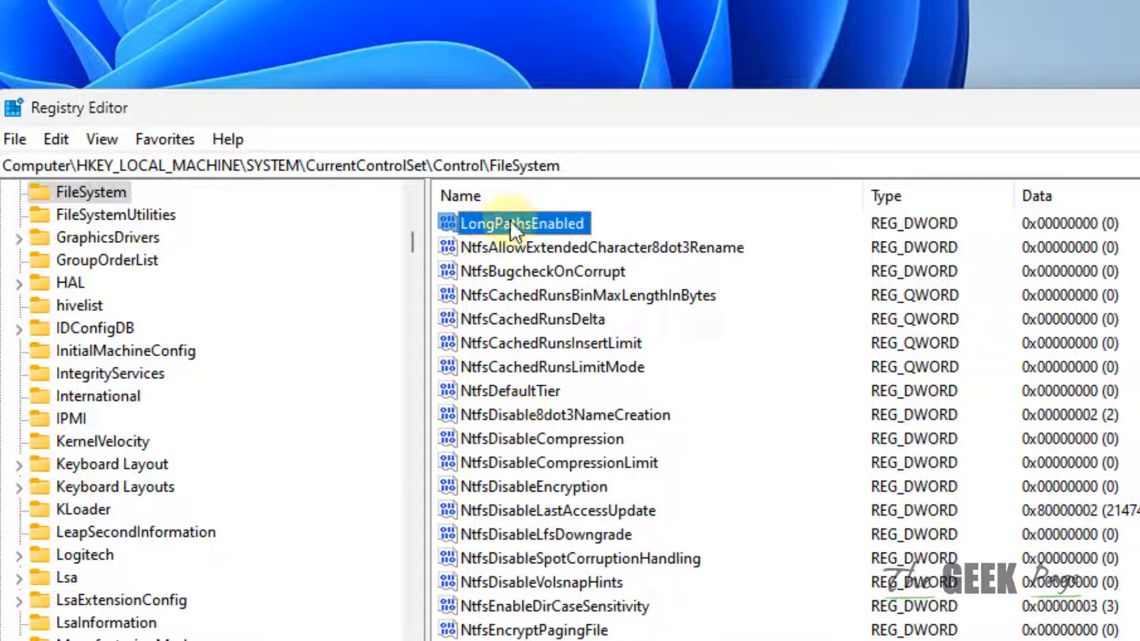
Step: Set LongPathsEnabled under Control\FileSystem to value data 1
double_click(520, 224)
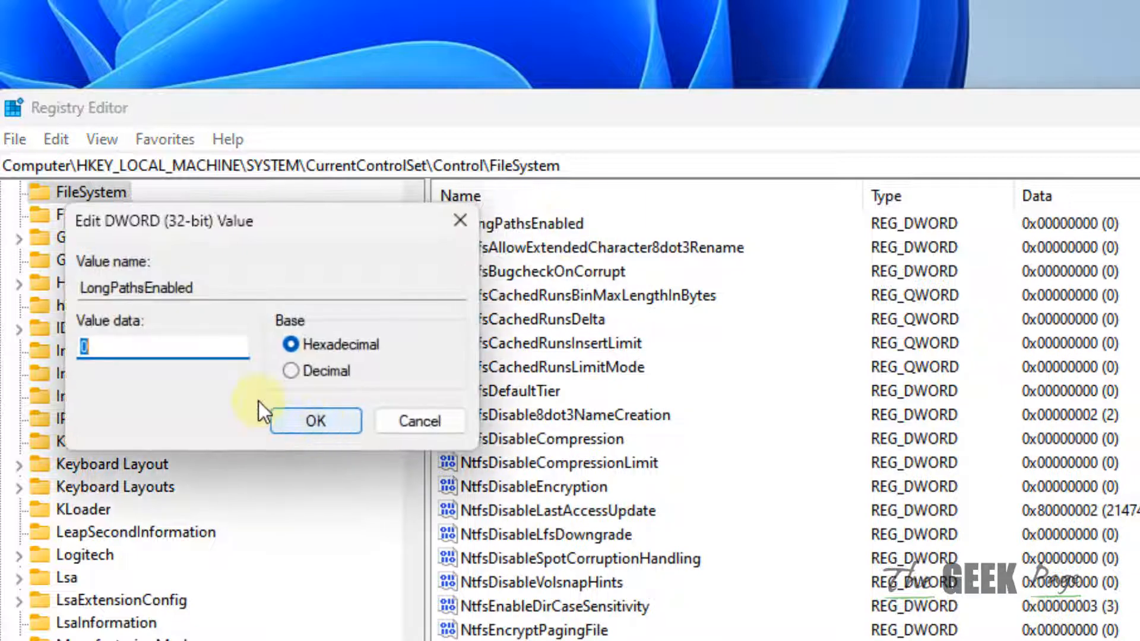
type("1")
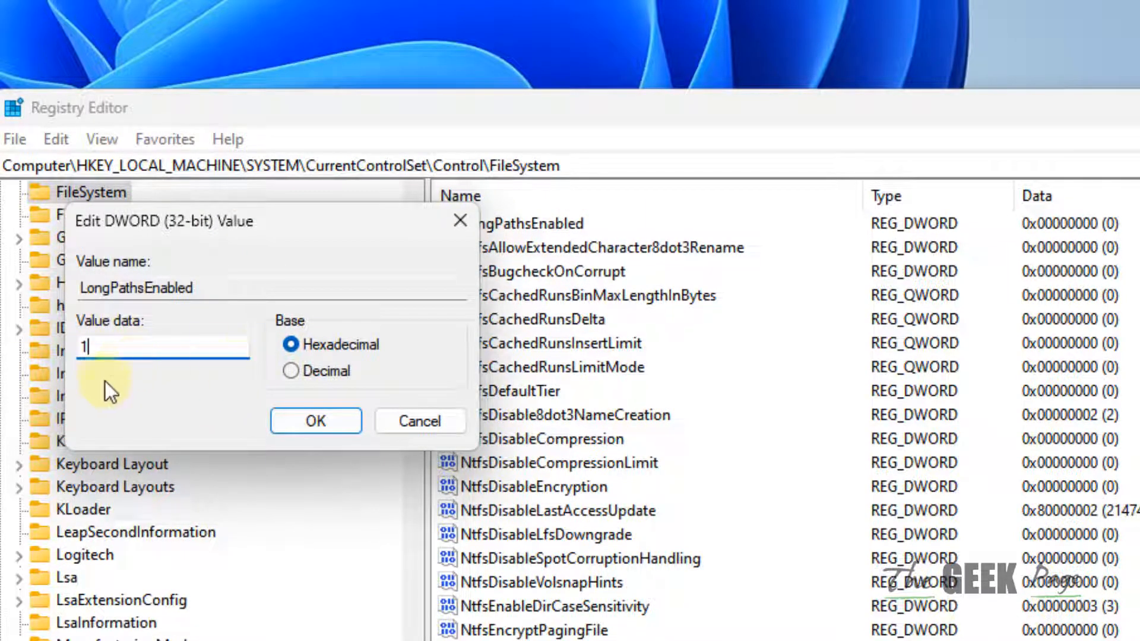
left_click(314, 421)
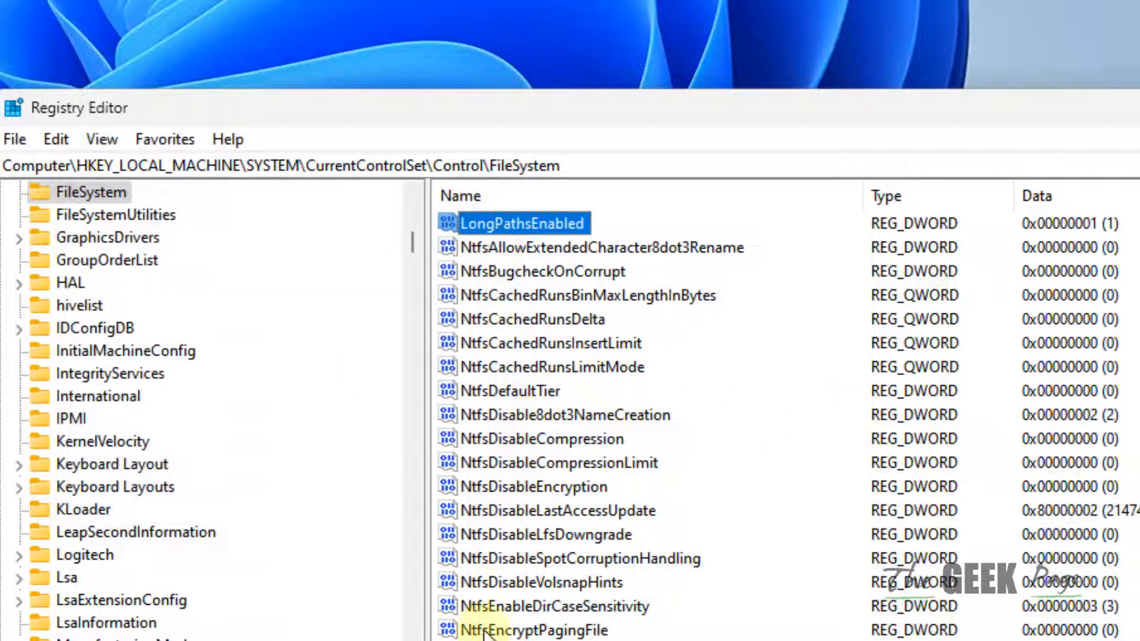